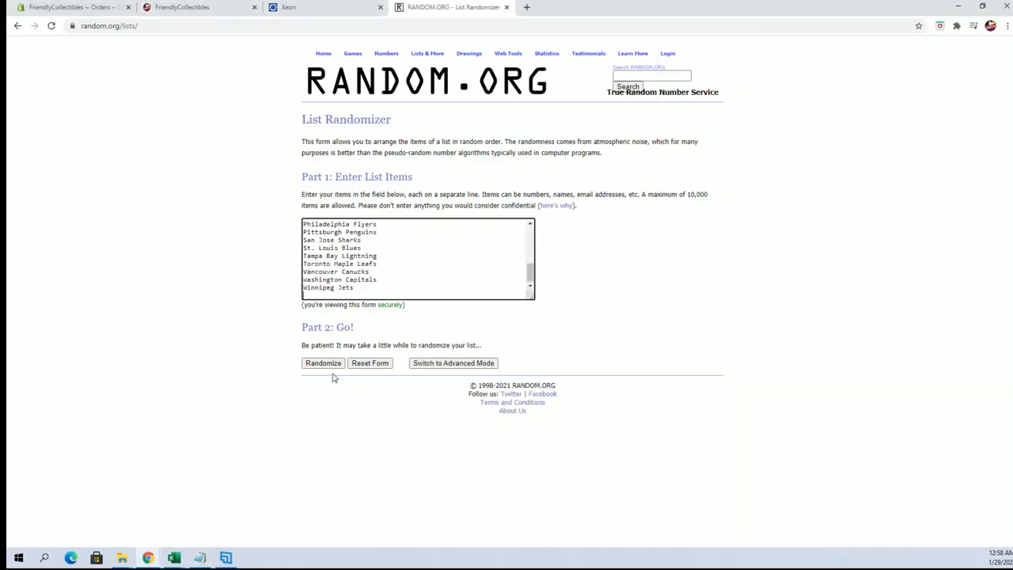
- Shuffle the 30 hockey teams on RANDOM.ORG several times for a random order
{"action": "left_click", "coordinate": [323, 363]}
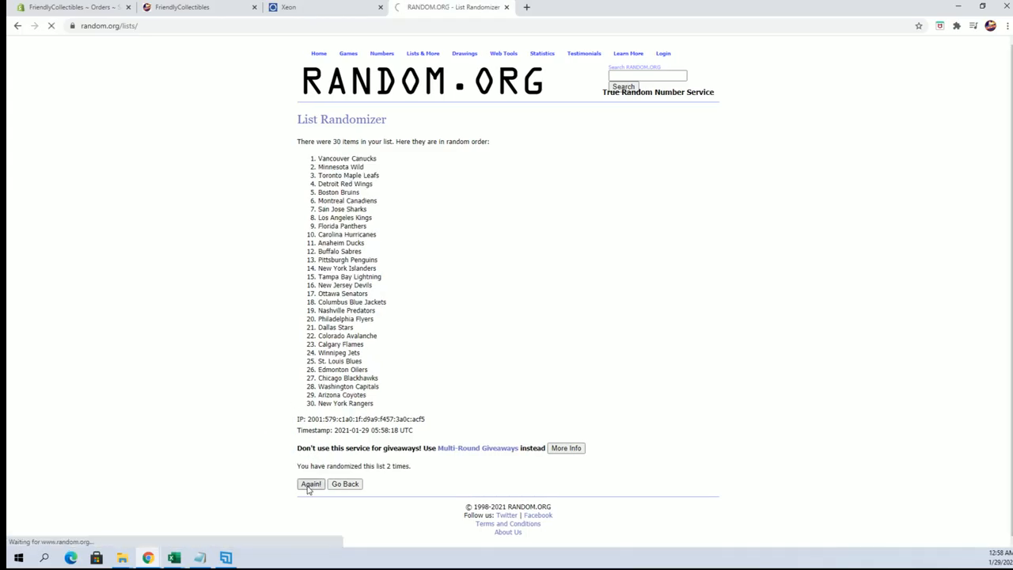
{"action": "left_click", "coordinate": [310, 484]}
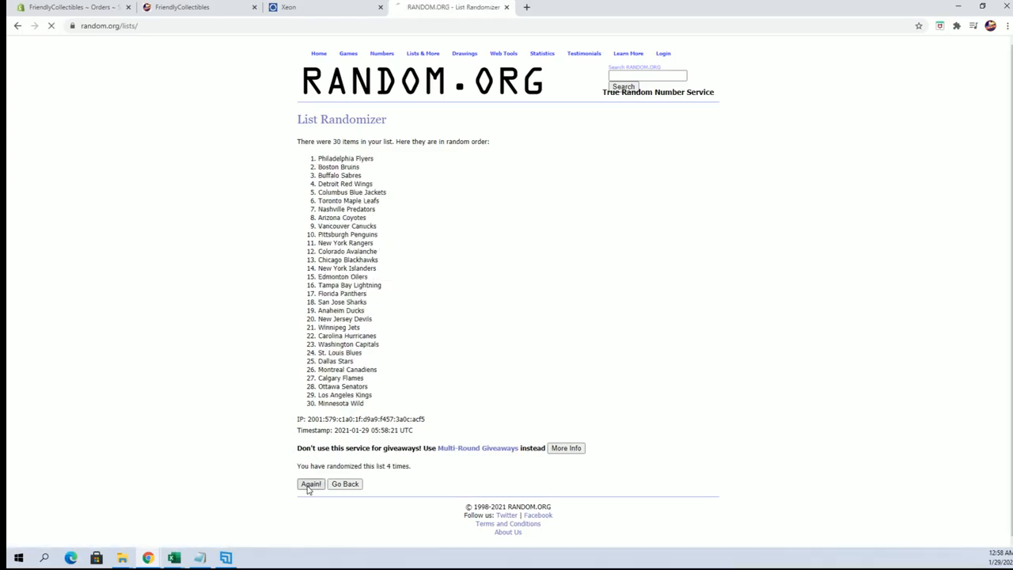
{"action": "left_click", "coordinate": [311, 484]}
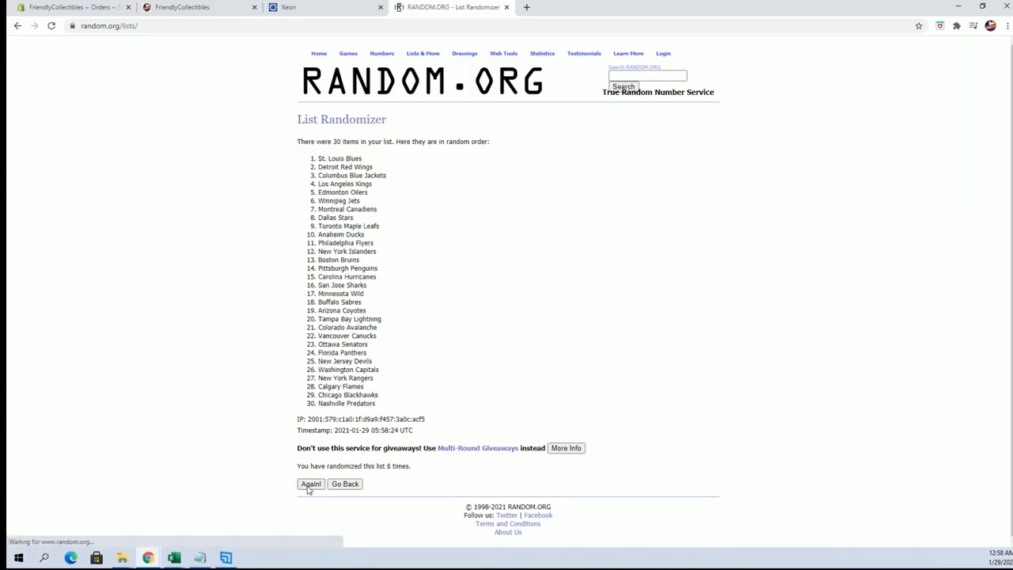
{"action": "left_click", "coordinate": [309, 484]}
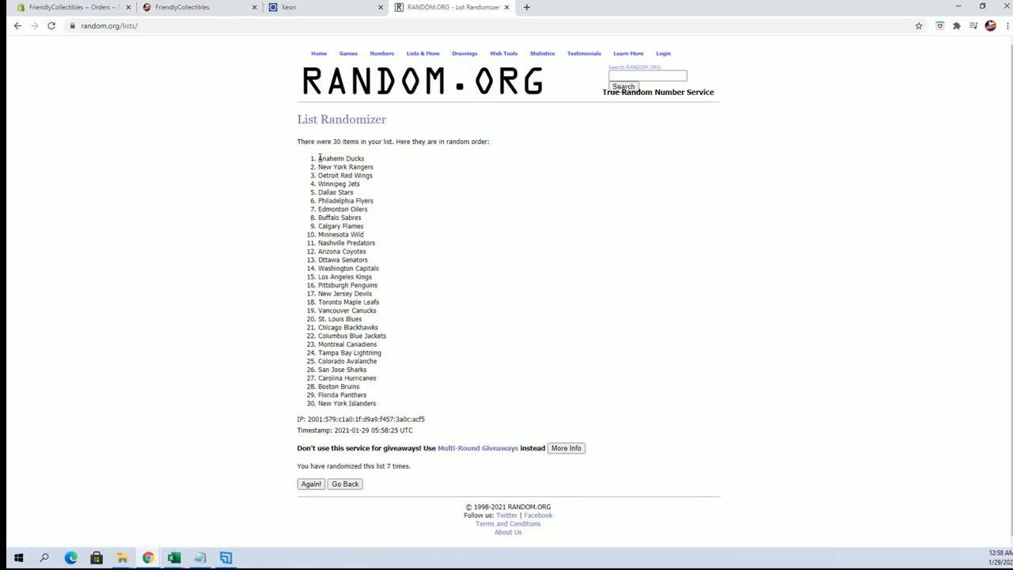
- Copy the shuffled team list and paste it as plain text under TEAMS
{"action": "right_click", "coordinate": [348, 277]}
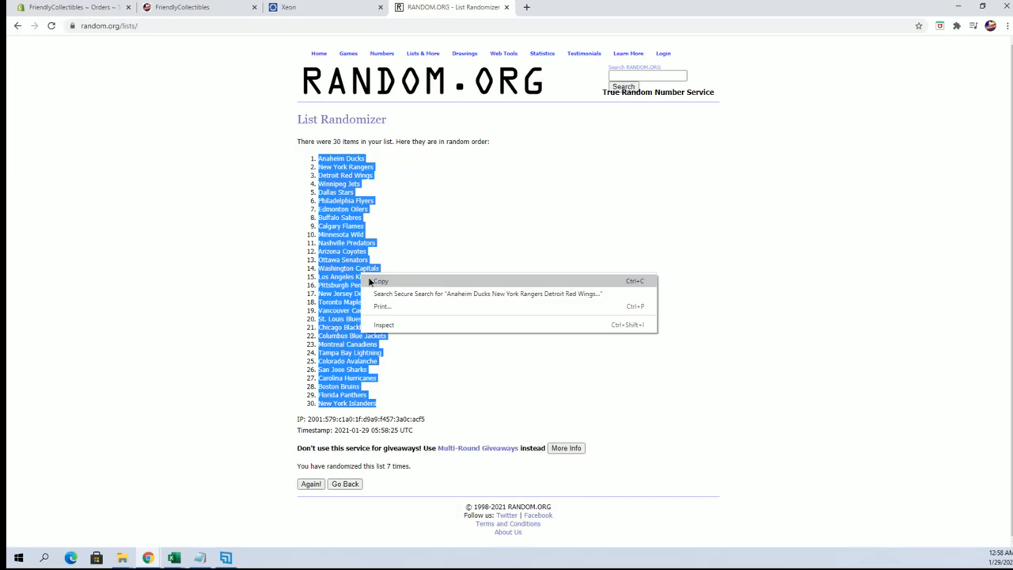
{"action": "left_click", "coordinate": [278, 491]}
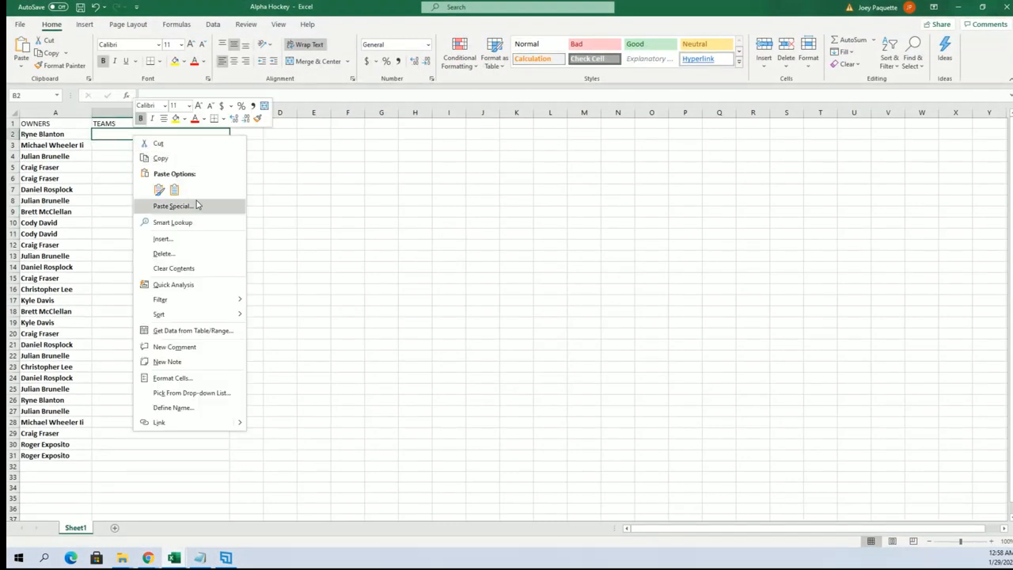
{"action": "left_click", "coordinate": [172, 206]}
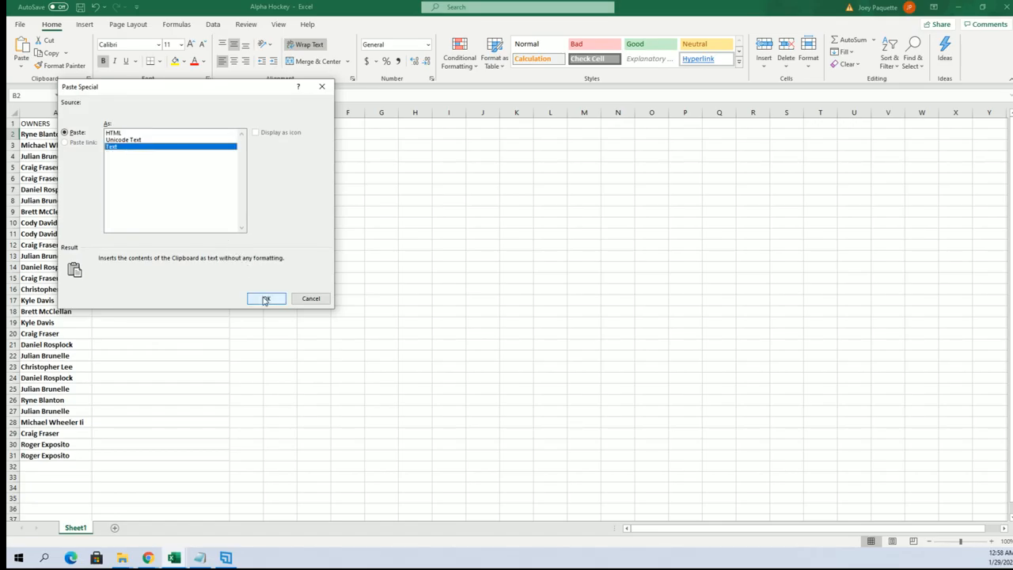
{"action": "left_click", "coordinate": [266, 298]}
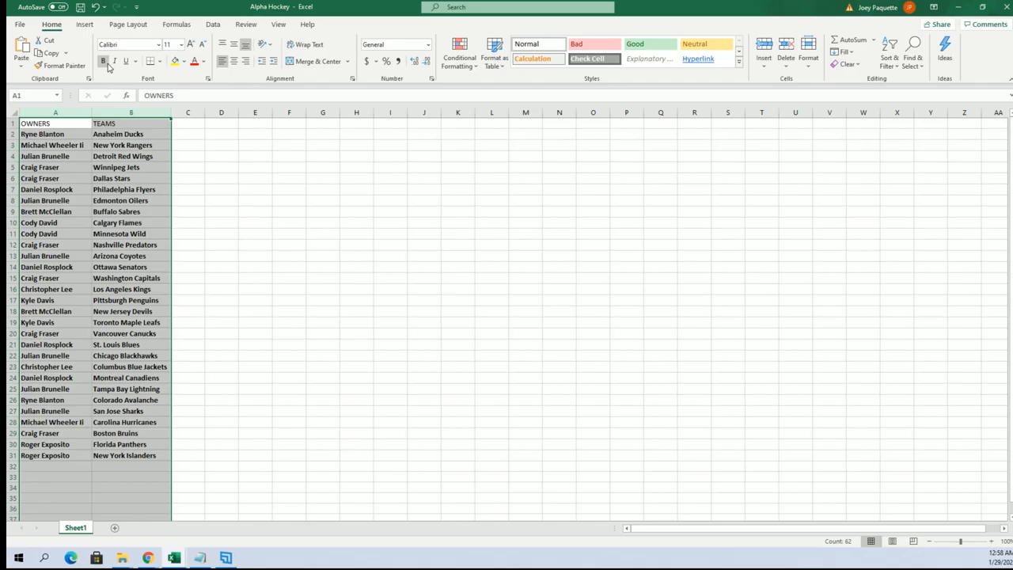
- Apply All Borders to the OWNERS and TEAMS columns
{"action": "left_click", "coordinate": [144, 62]}
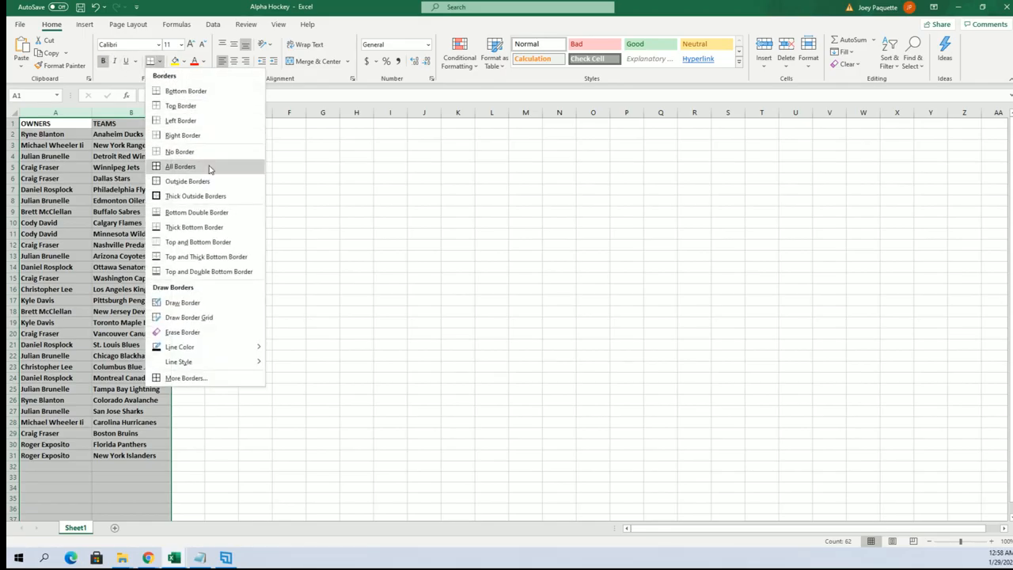
{"action": "left_click", "coordinate": [180, 167]}
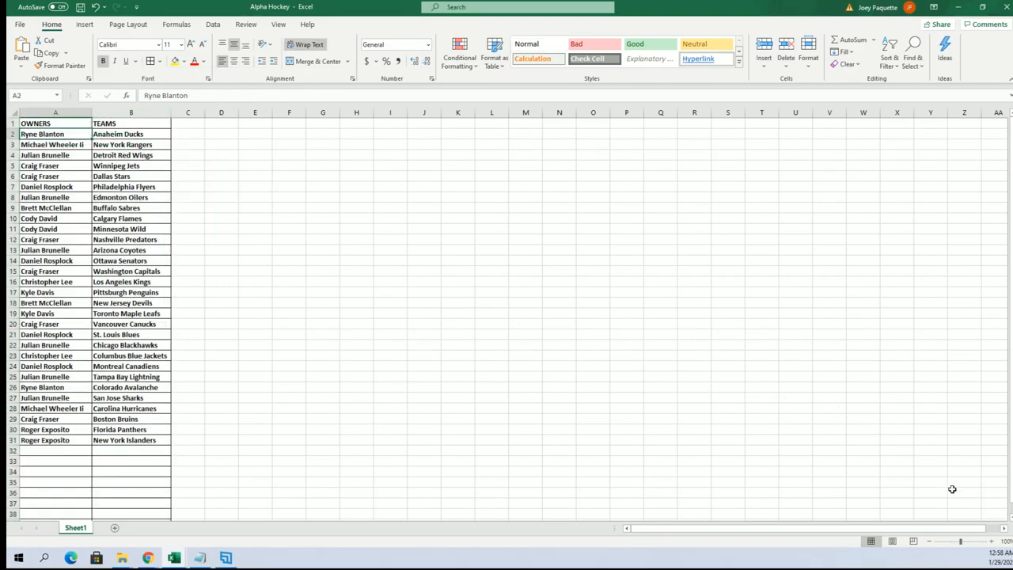